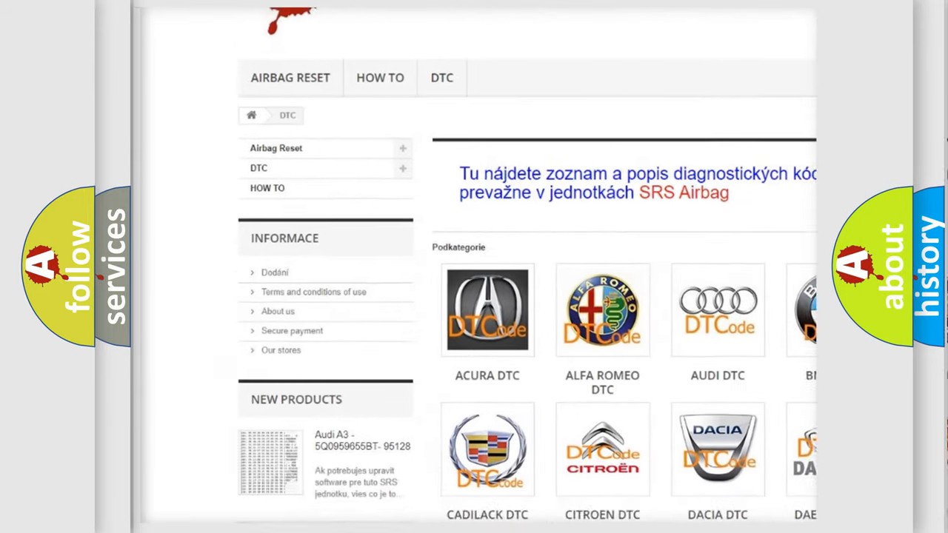
scroll("down", 3)
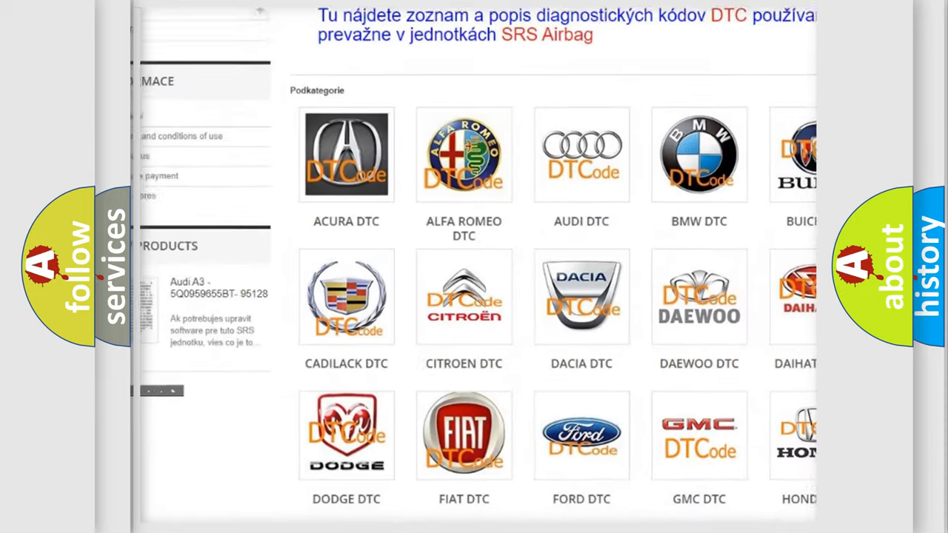
scroll("down", 3)
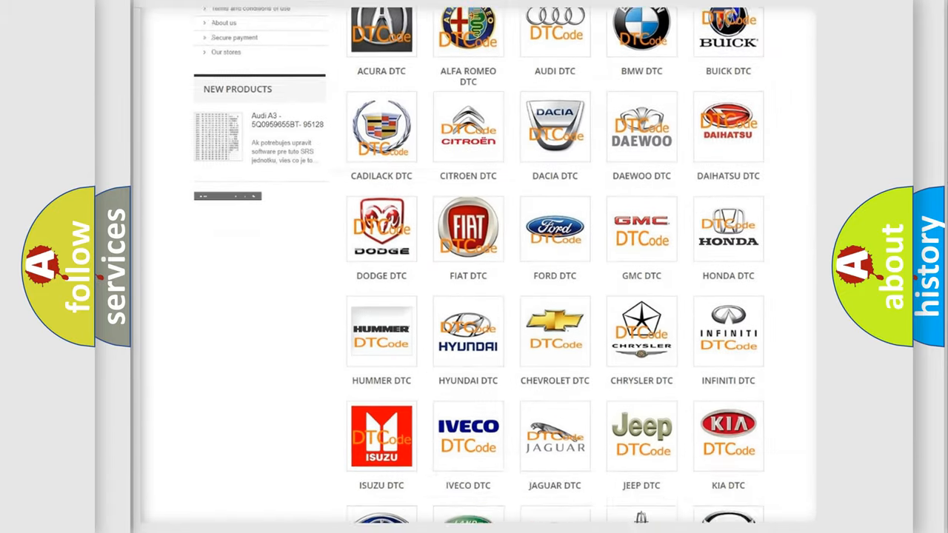
scroll("down", 3)
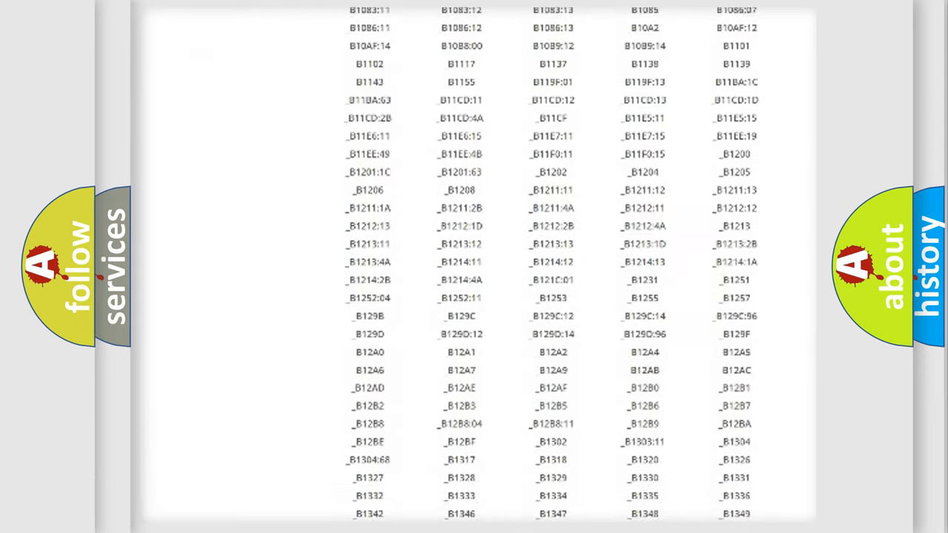
scroll("down", 3)
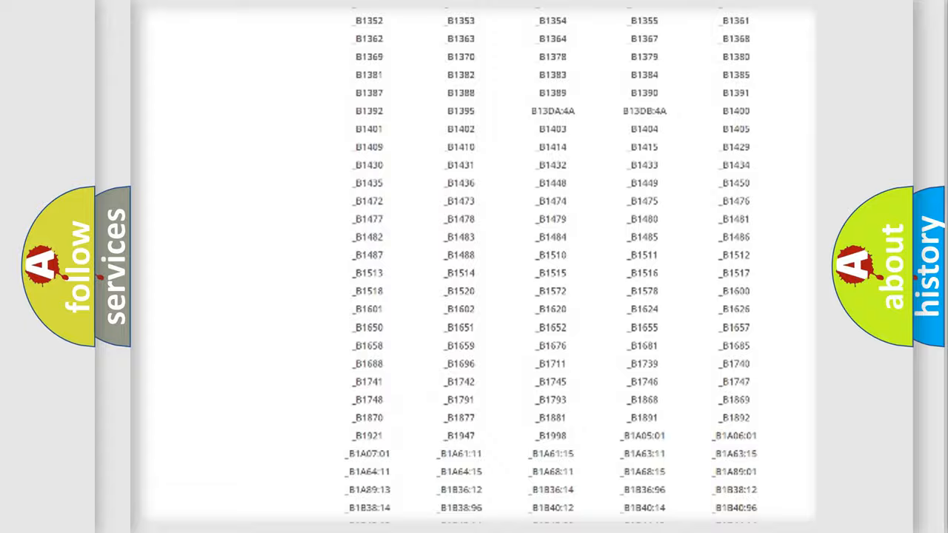